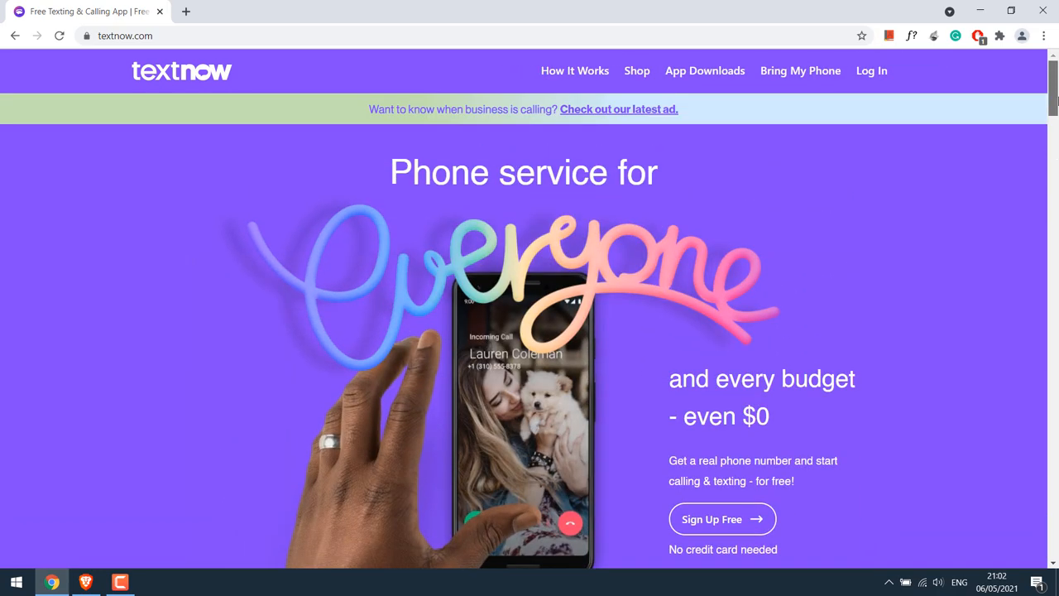
# Step: Scroll the TextNow homepage and go to the Sign Up Free account page
pyautogui.click(722, 519)
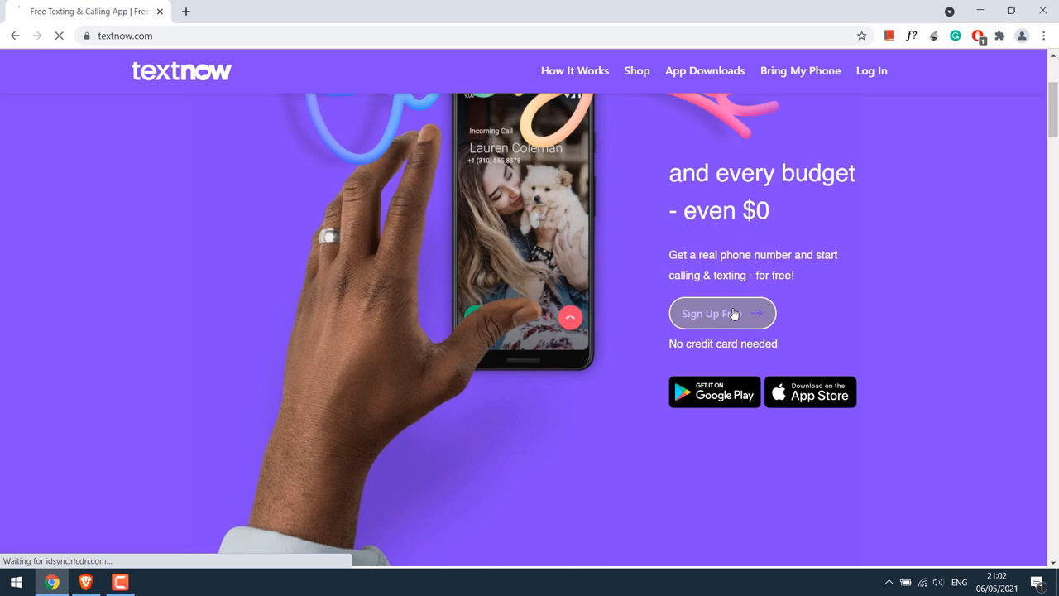
pyautogui.click(722, 313)
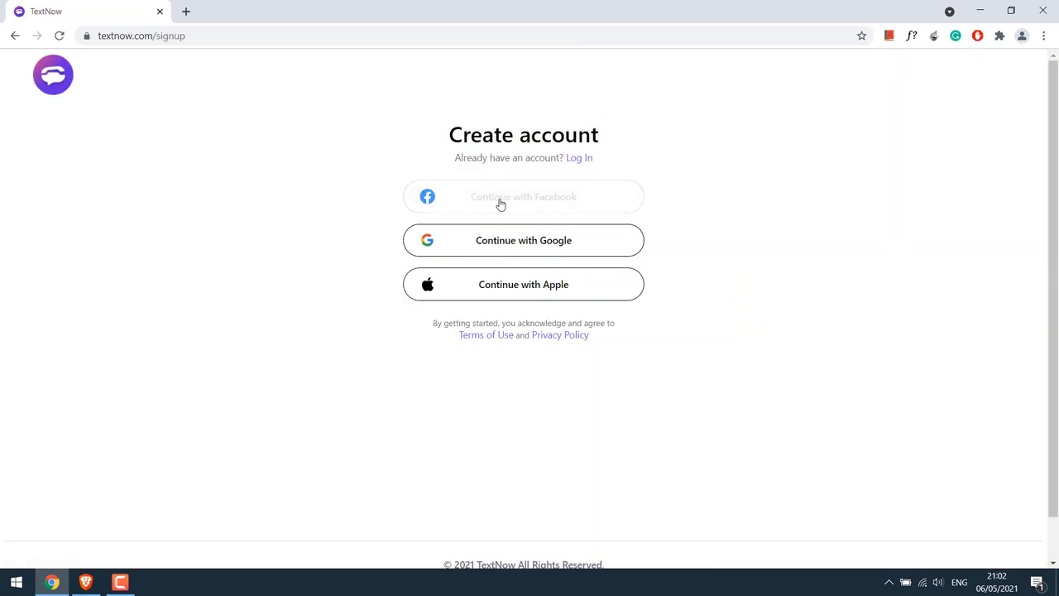
pyautogui.moveTo(492, 289)
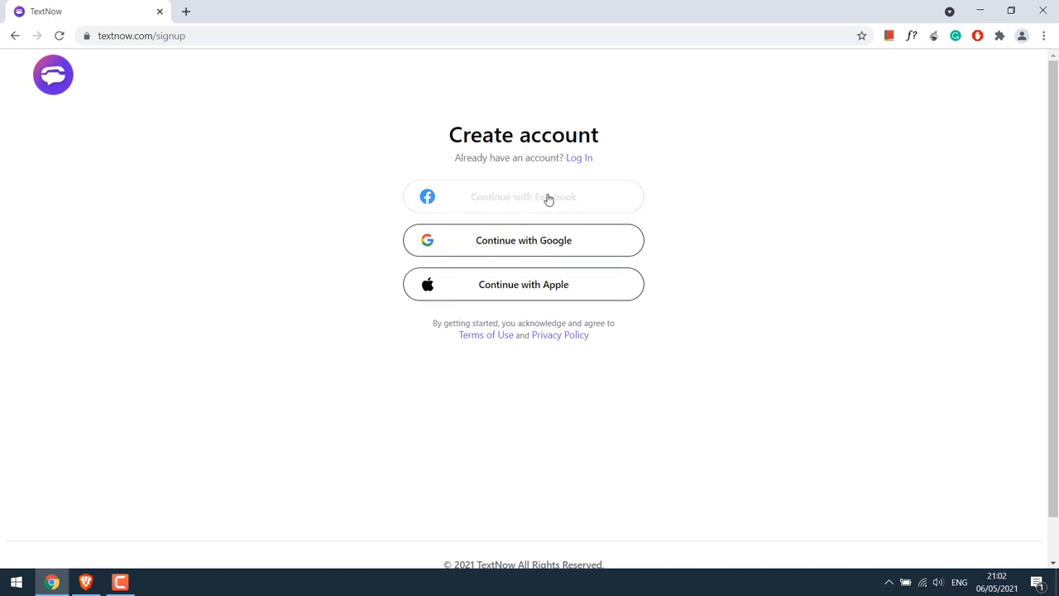
# Step: Sign up with Facebook, log in, and grant TextNow access to the profile
pyautogui.click(523, 196)
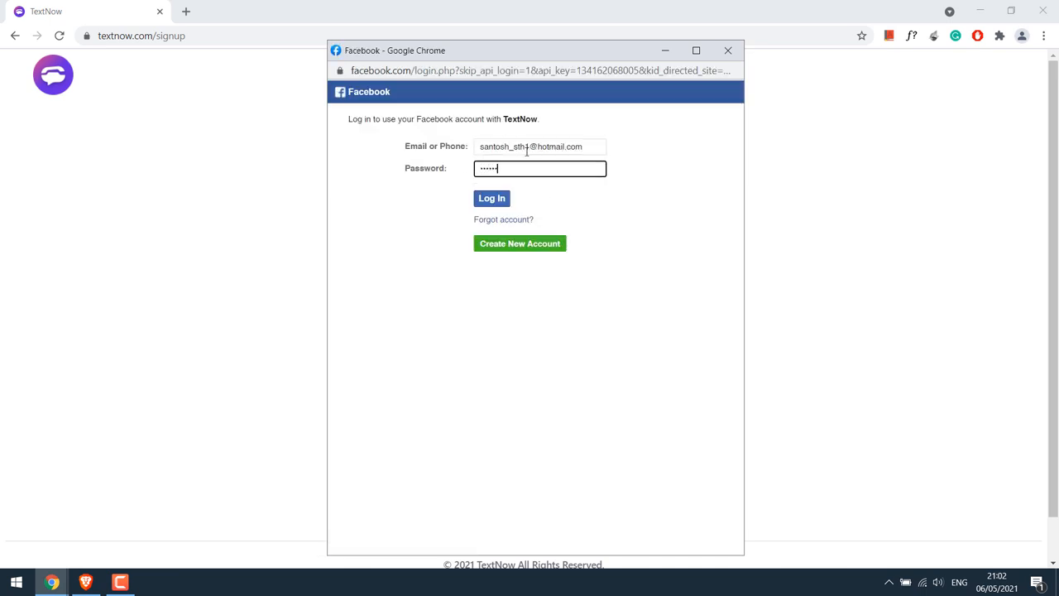
pyautogui.click(491, 197)
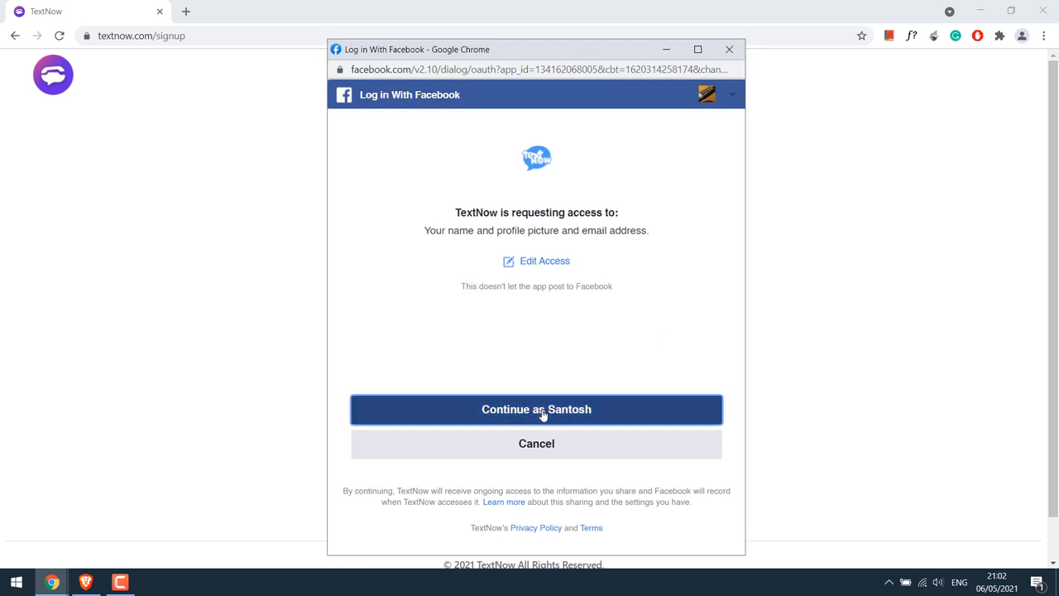
pyautogui.click(536, 410)
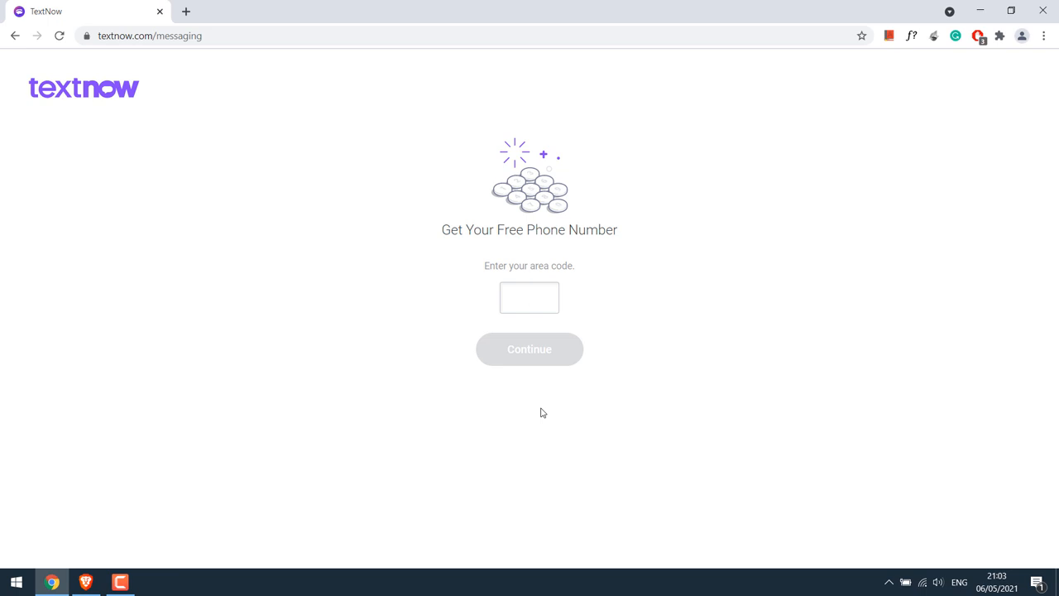
pyautogui.write('302')
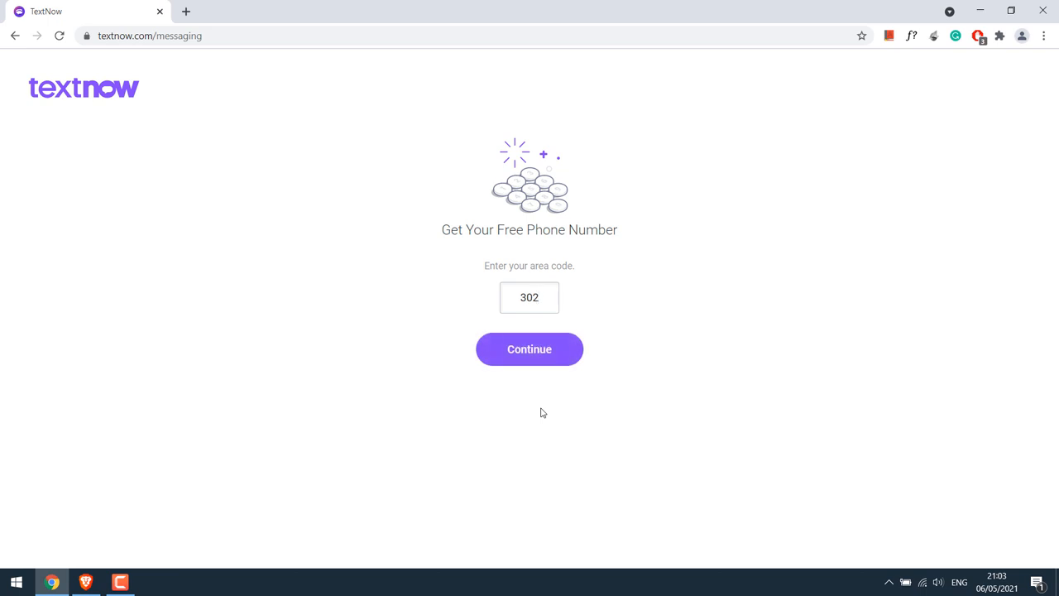
pyautogui.moveTo(529, 349)
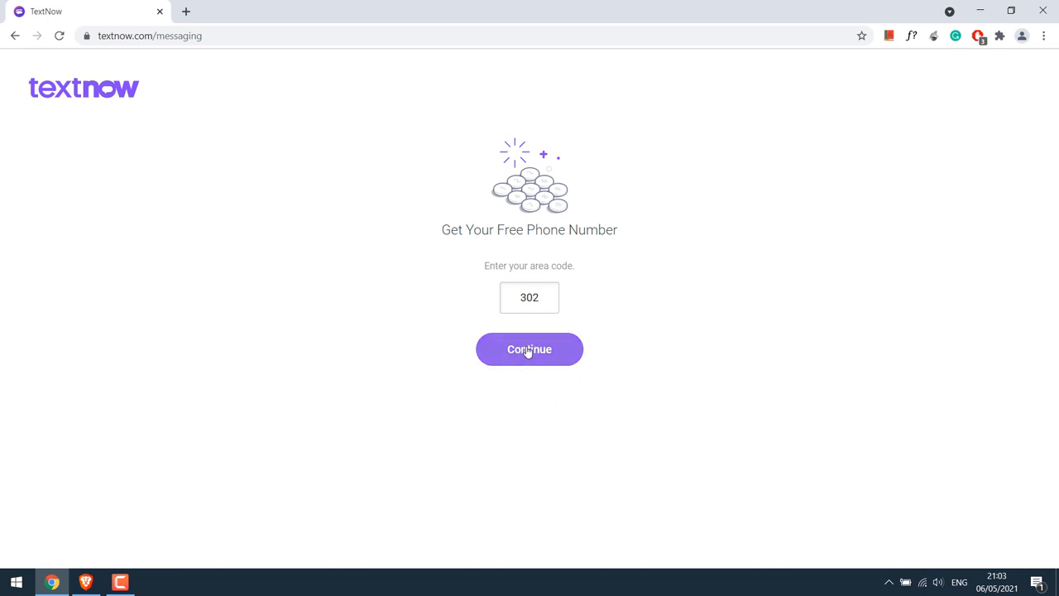
pyautogui.click(528, 350)
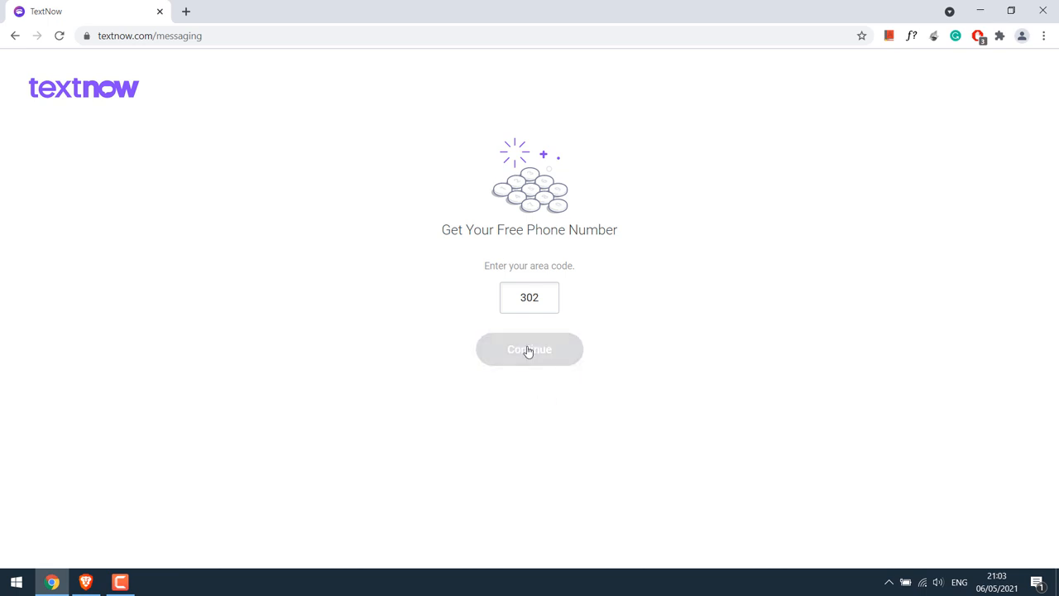
pyautogui.click(529, 349)
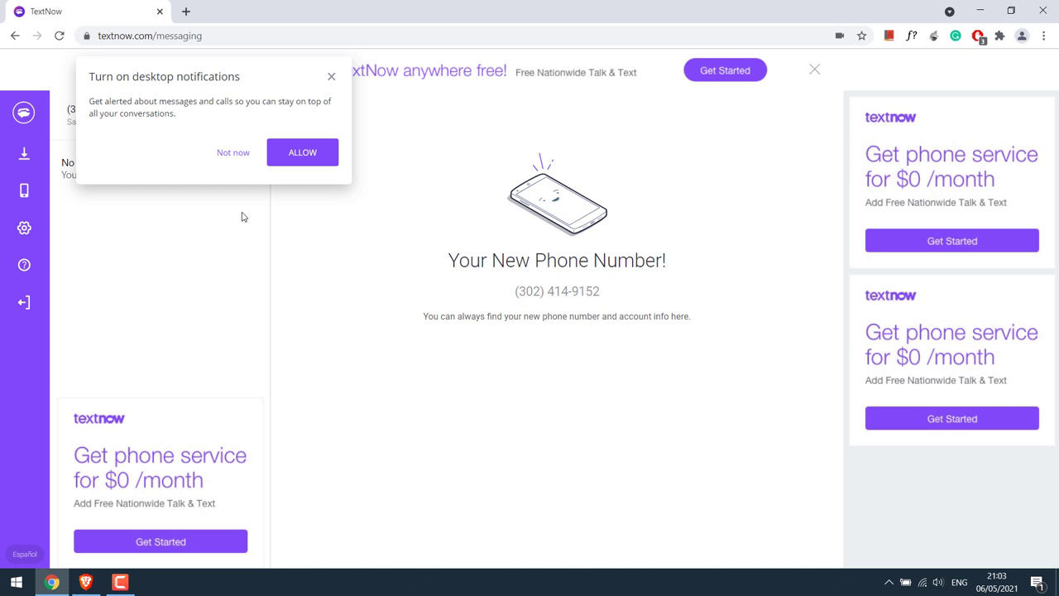
# Step: Allow notifications in both TextNow's prompt and Chrome's site permission popup
pyautogui.click(302, 152)
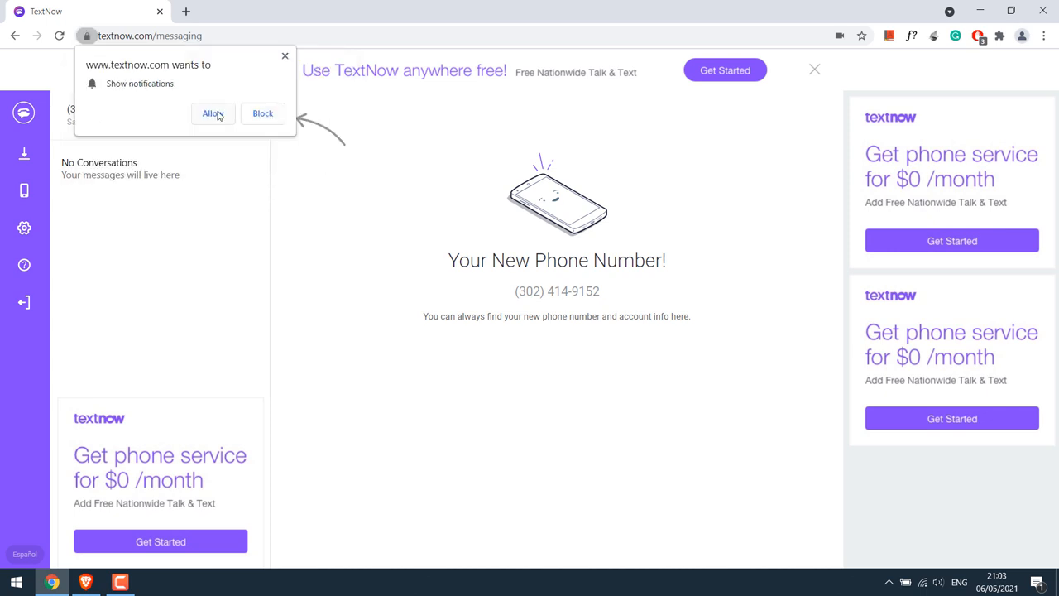
pyautogui.click(212, 113)
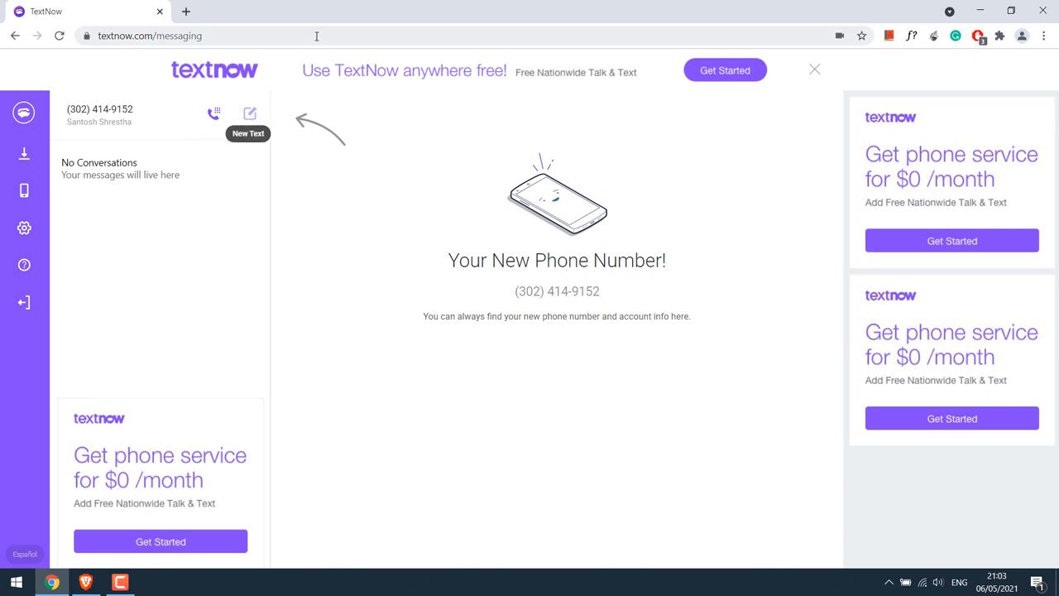
# Step: Start a blank new text, then bring up the call dialer pad
pyautogui.click(249, 113)
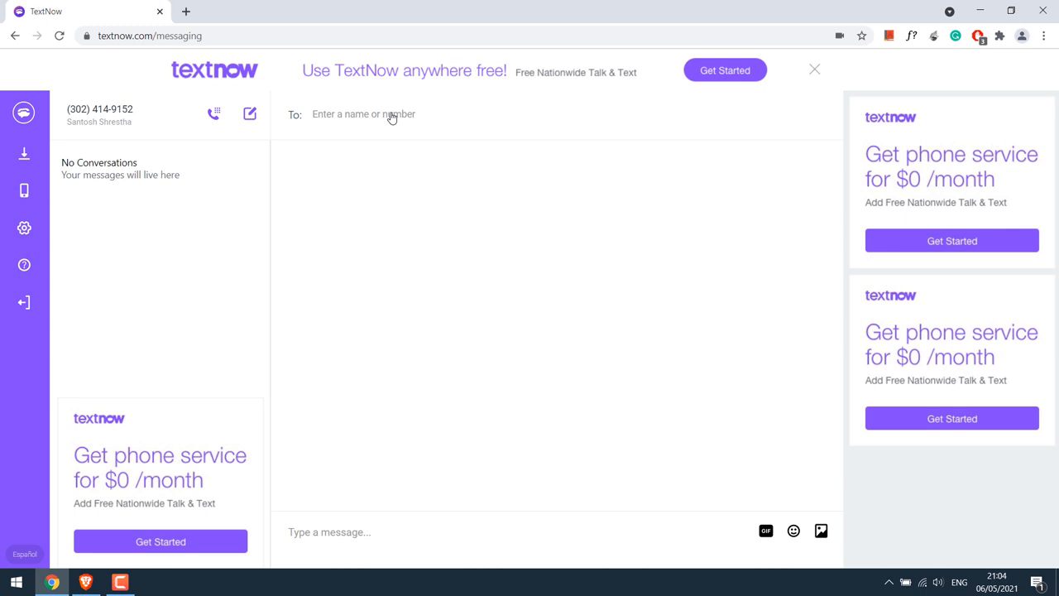
pyautogui.moveTo(213, 114)
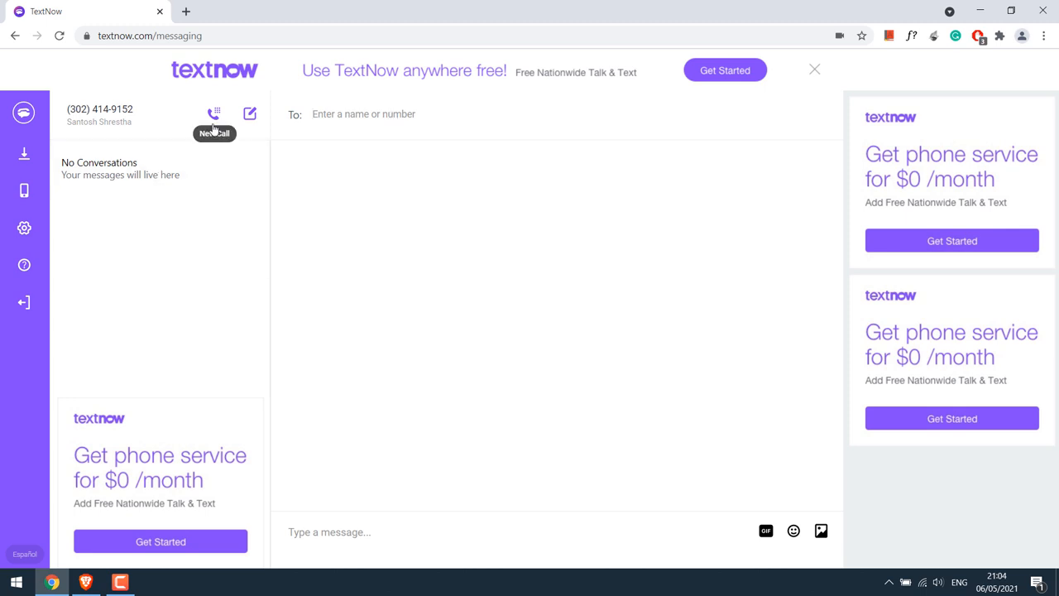
pyautogui.moveTo(278, 5)
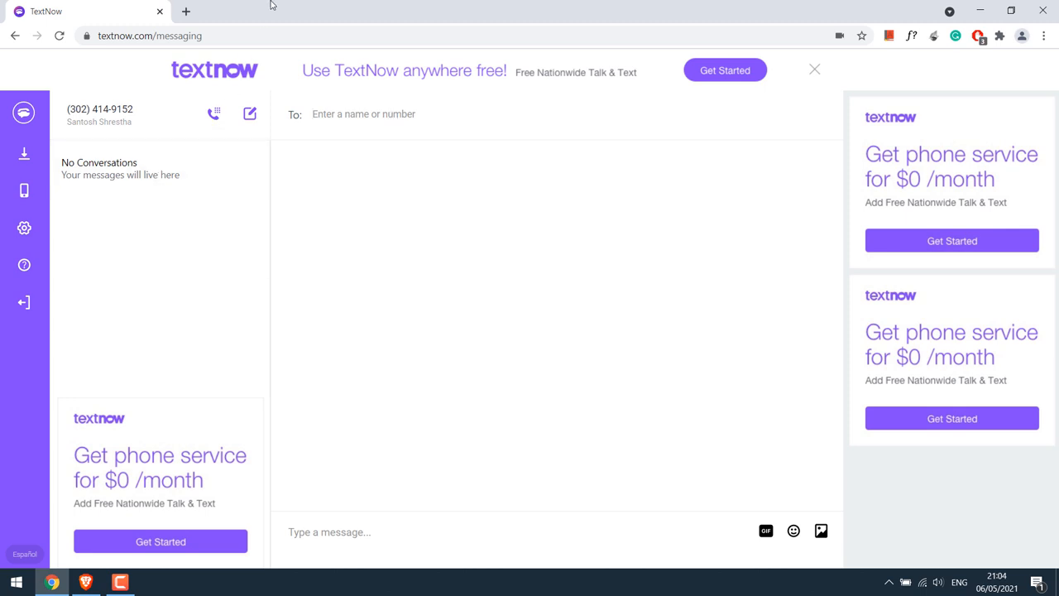
pyautogui.click(213, 113)
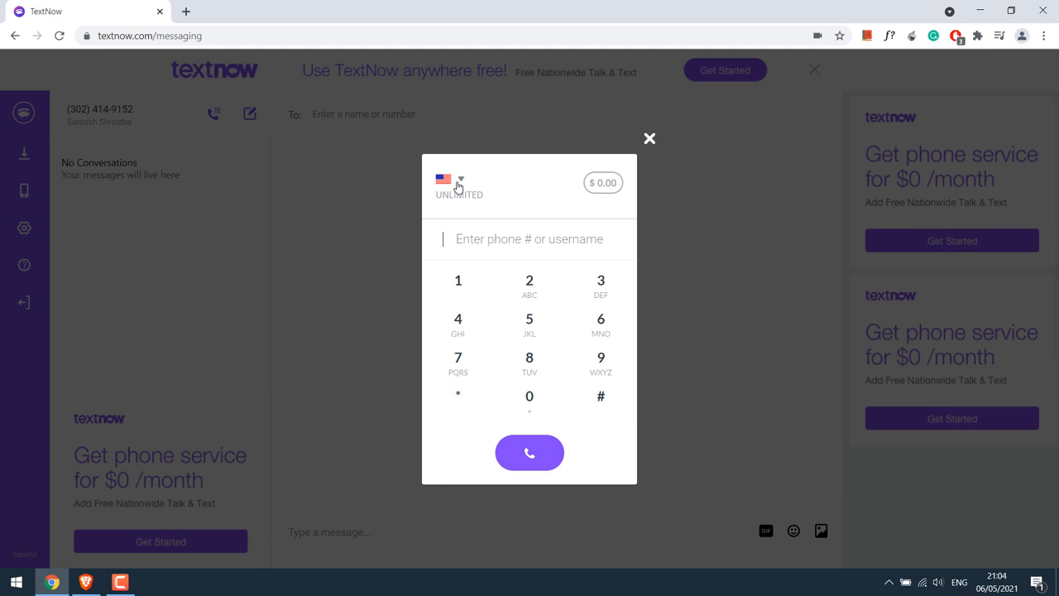
pyautogui.moveTo(188, 12)
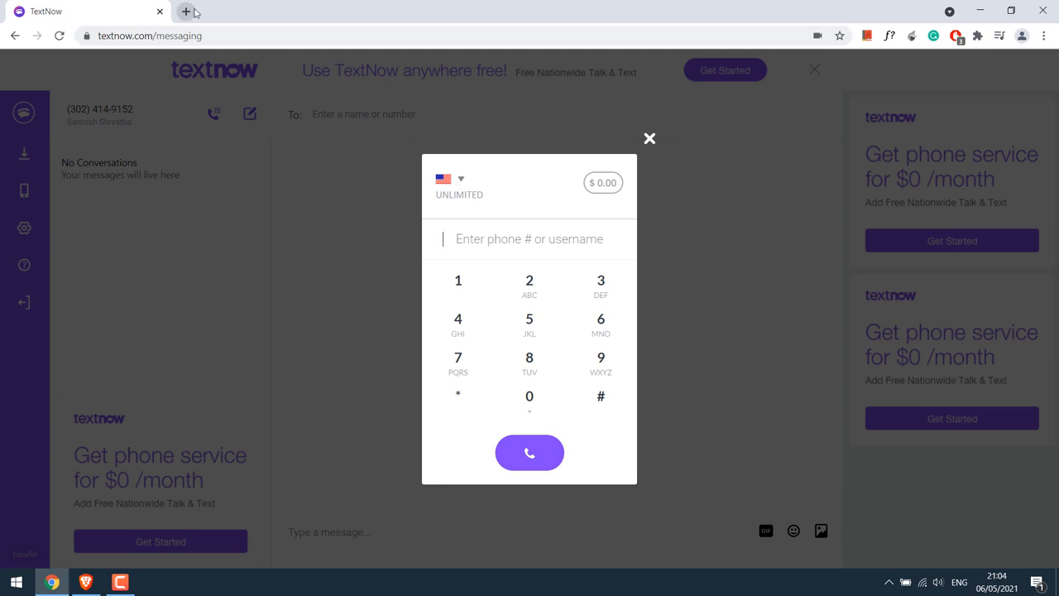
pyautogui.write('apple u')
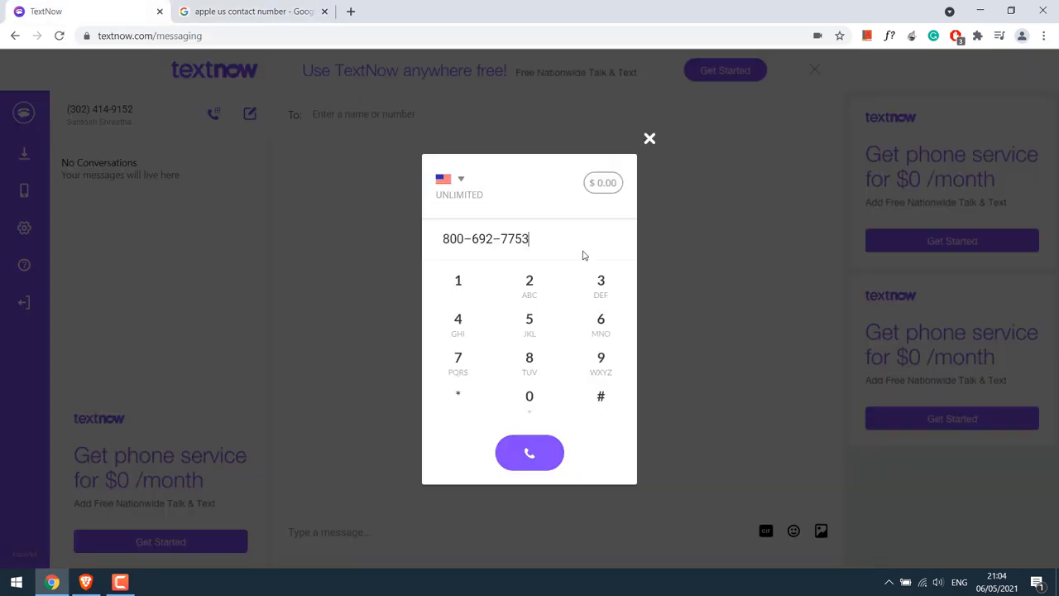
pyautogui.click(529, 452)
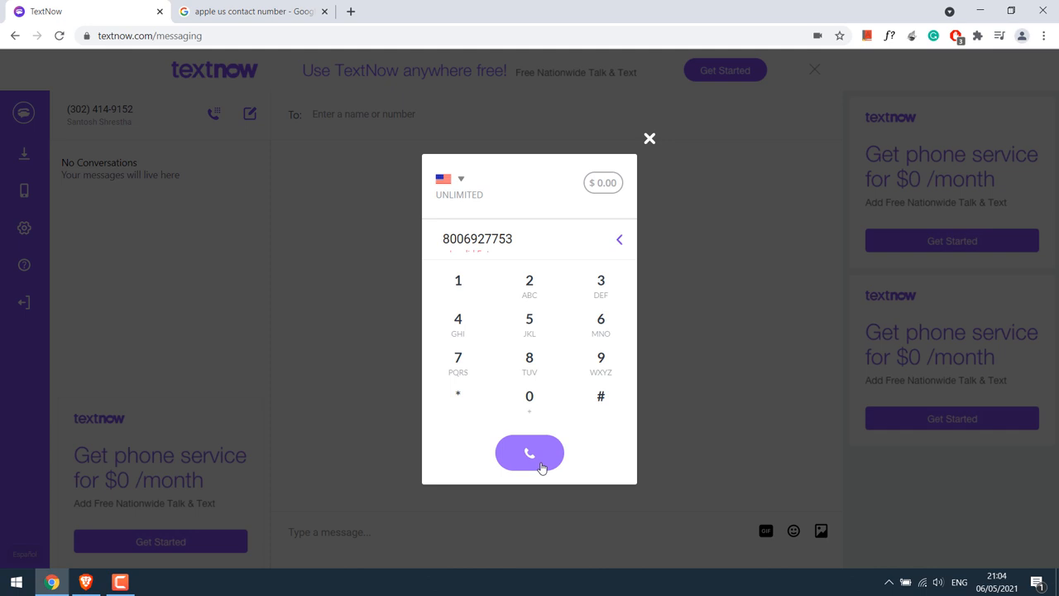
pyautogui.click(529, 453)
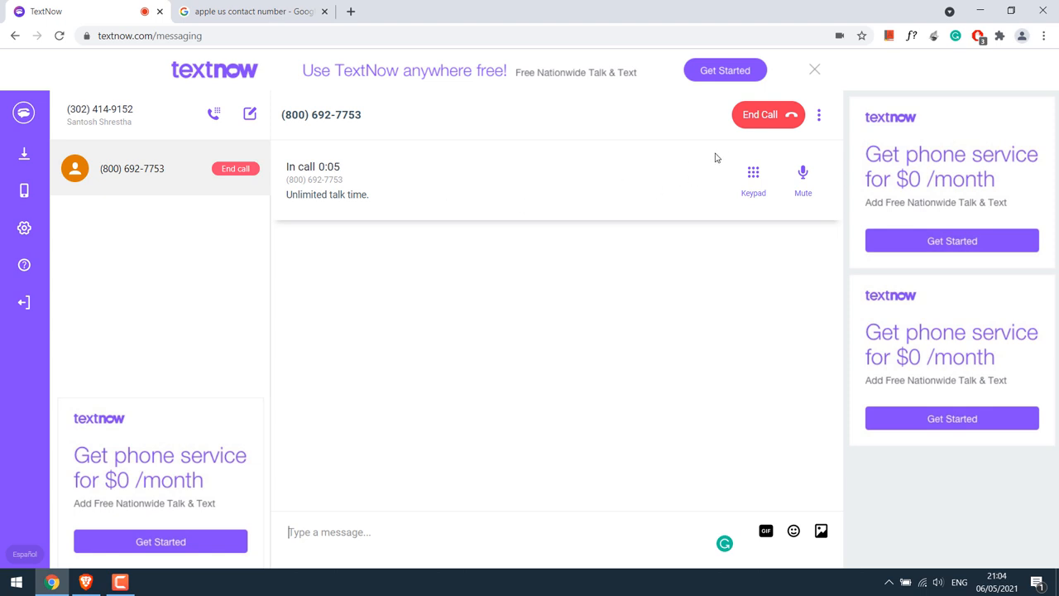
pyautogui.click(768, 114)
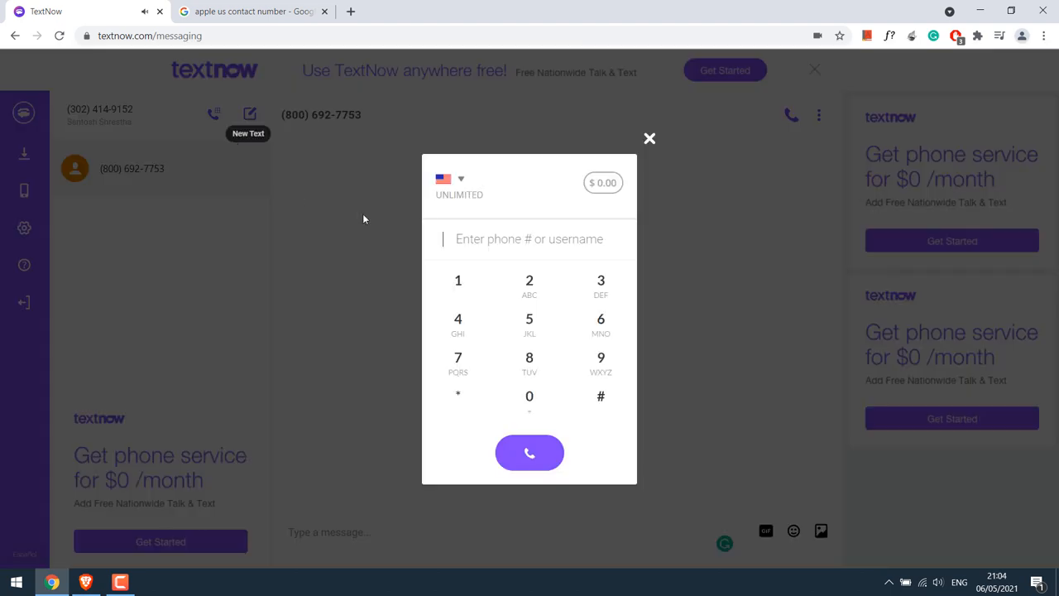
pyautogui.click(449, 179)
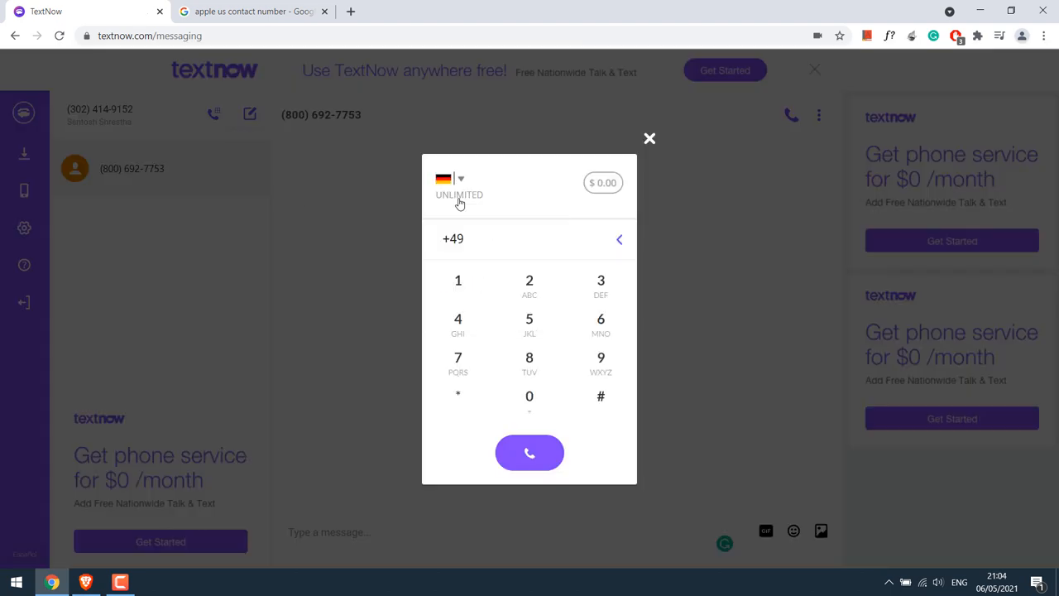
pyautogui.click(249, 11)
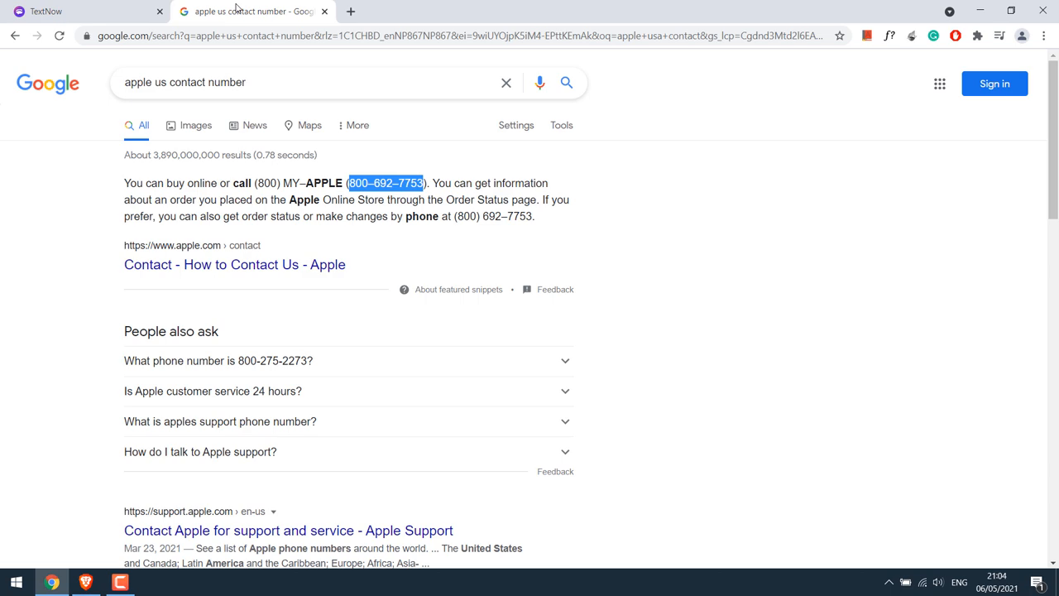
pyautogui.write('germany macdo')
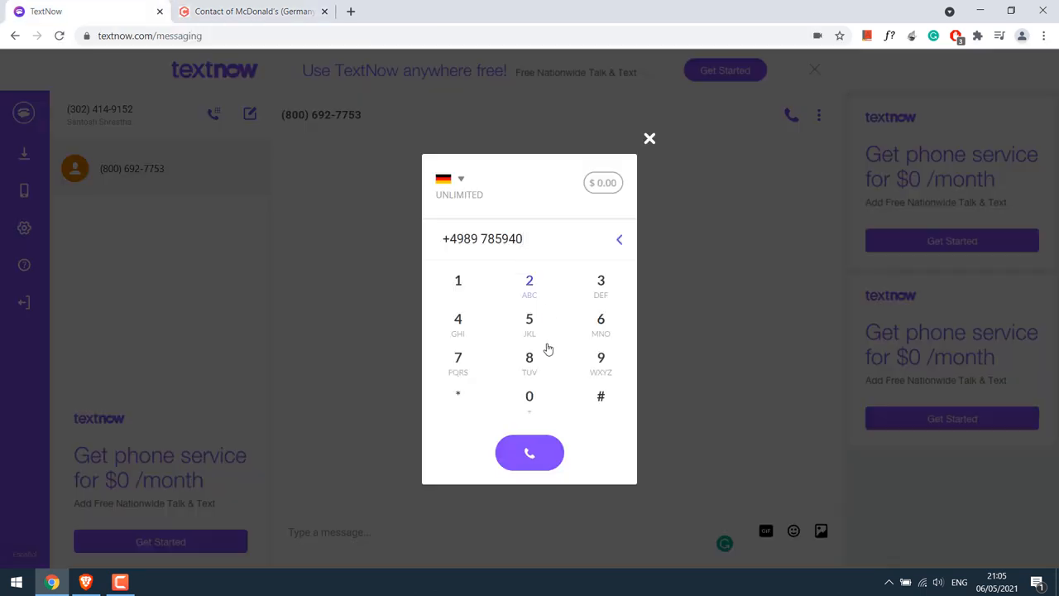
pyautogui.click(528, 452)
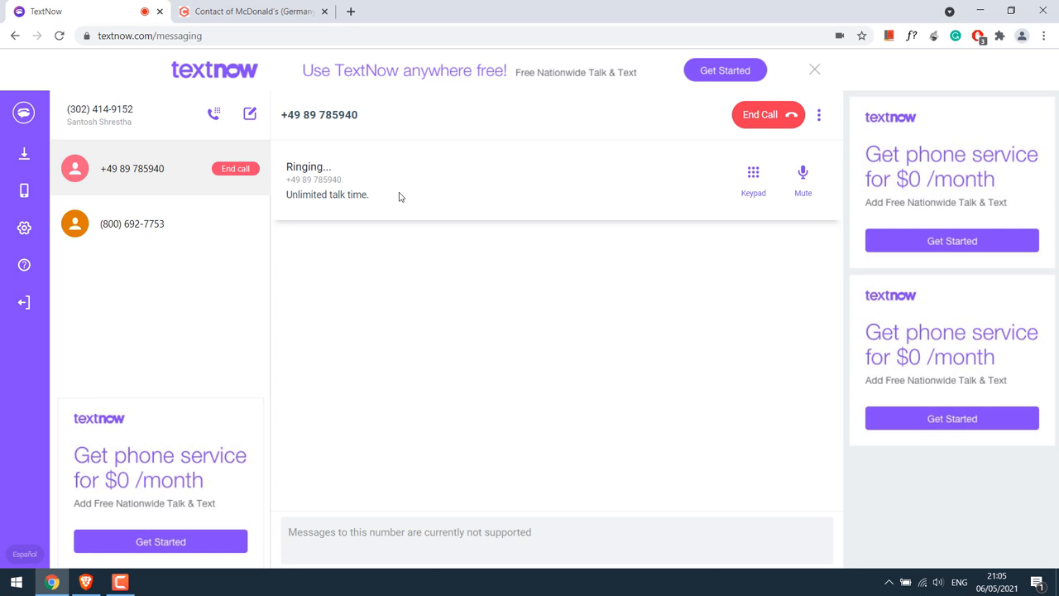
pyautogui.moveTo(487, 217)
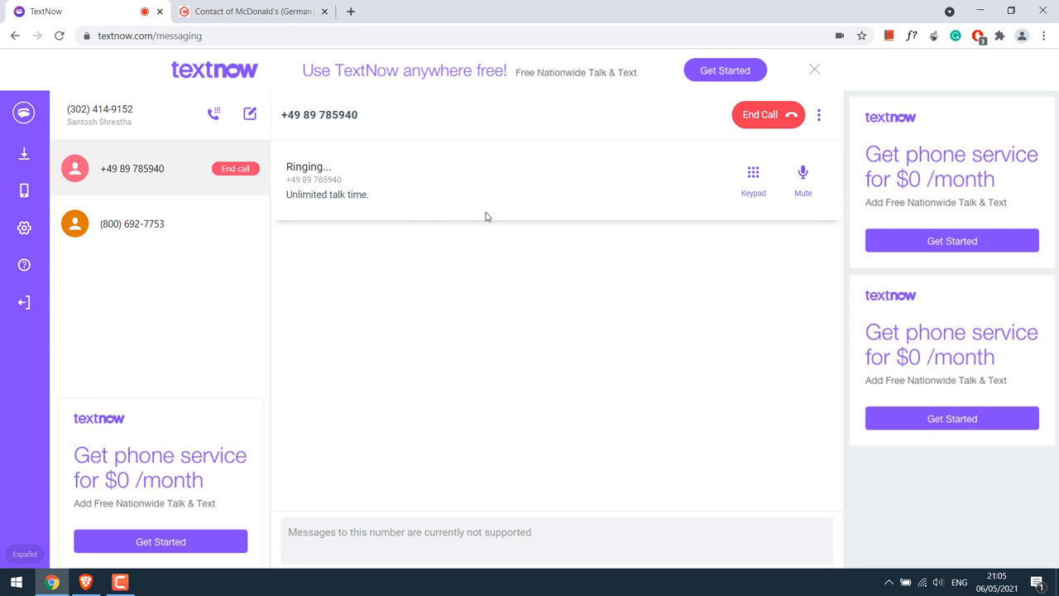
pyautogui.click(767, 114)
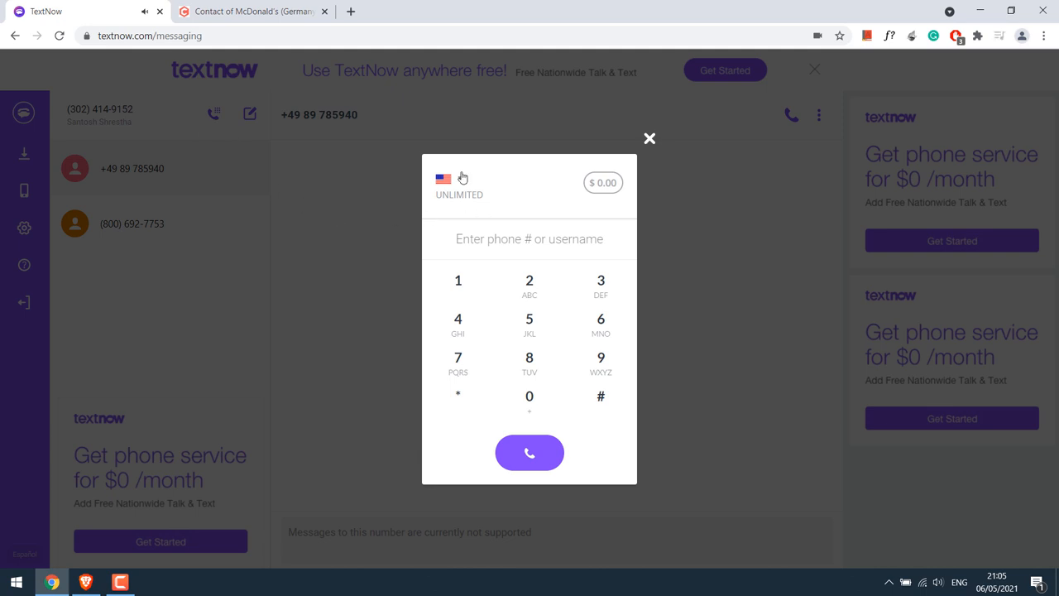
# Step: Check calling rates for Mexico, India and United Kingdom in the country dropdown
pyautogui.click(529, 239)
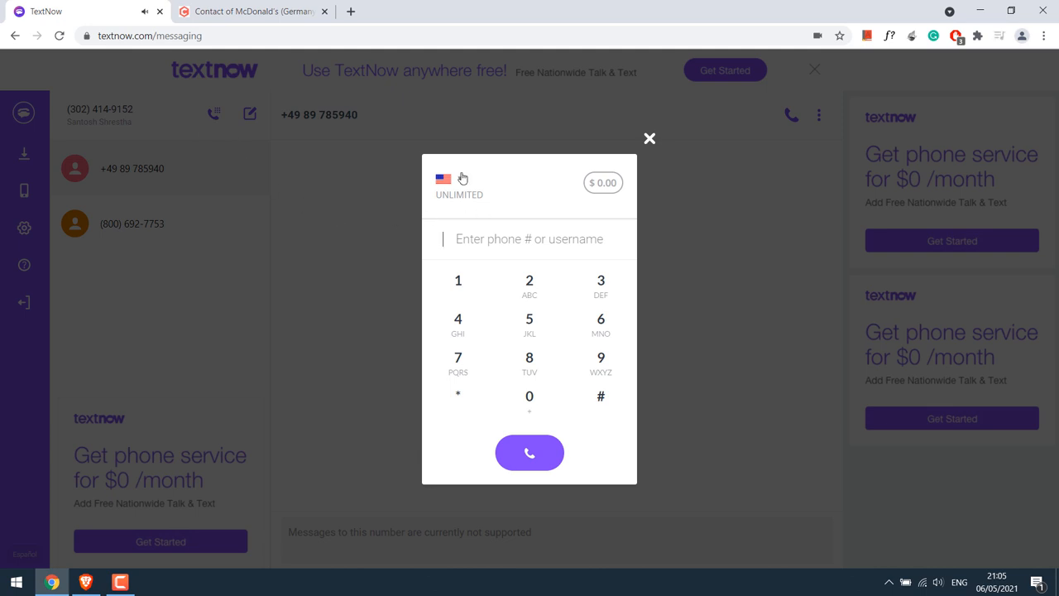
pyautogui.click(444, 179)
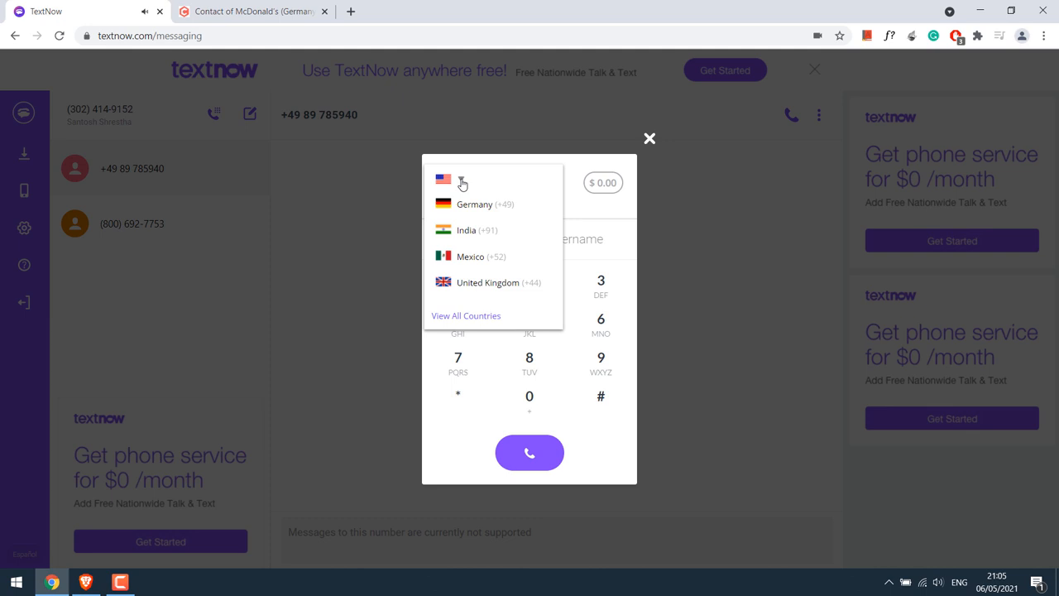
pyautogui.click(470, 257)
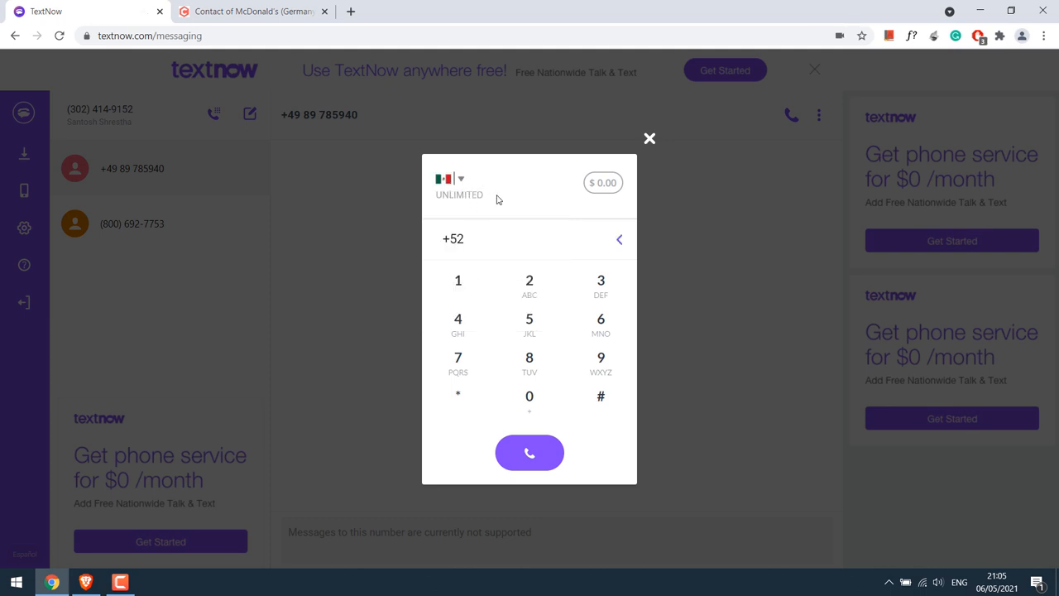
pyautogui.click(449, 177)
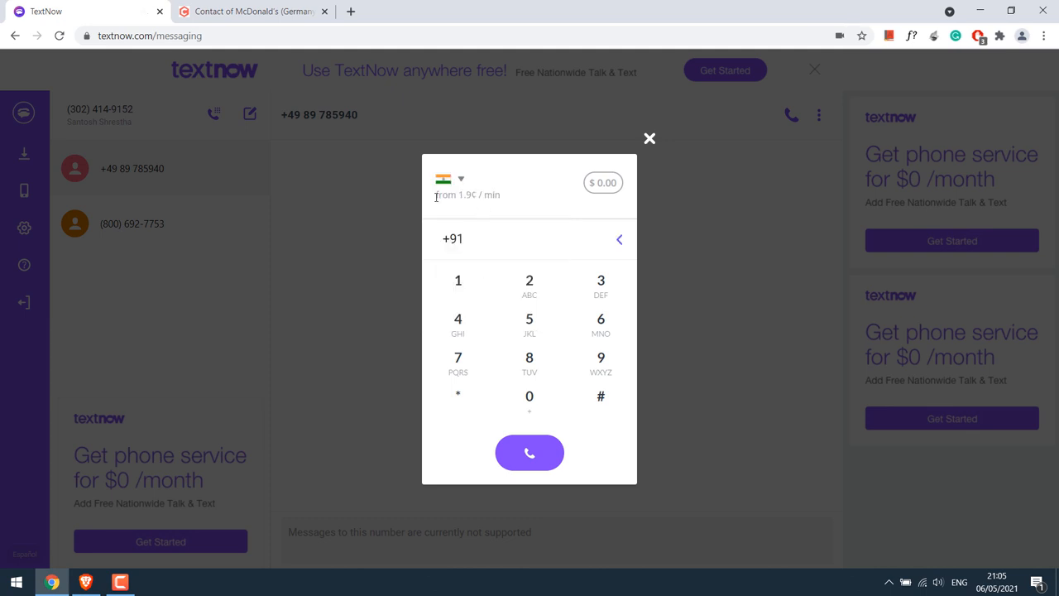
pyautogui.click(457, 177)
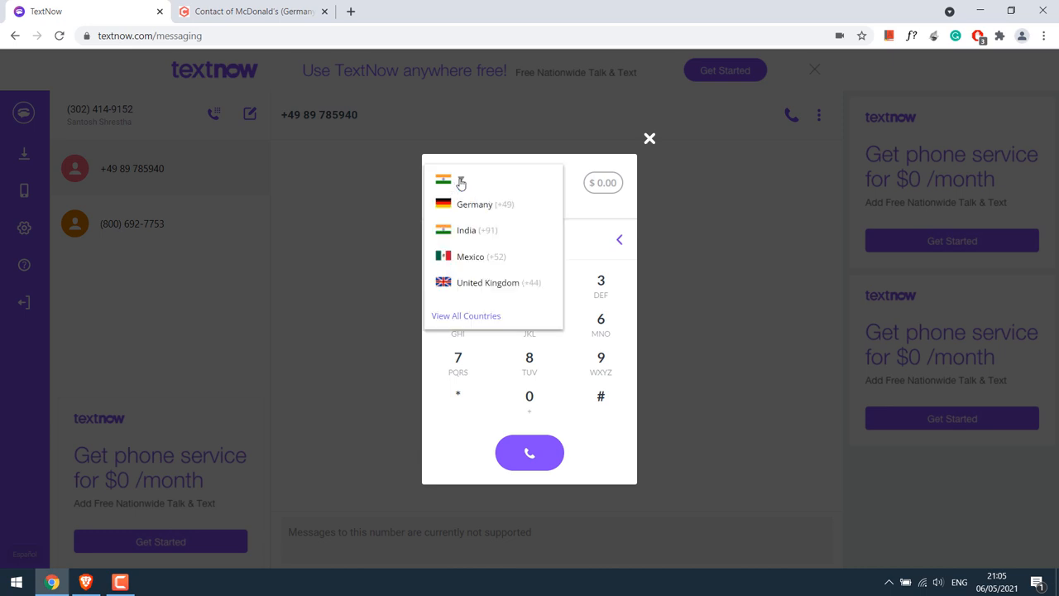
pyautogui.click(495, 282)
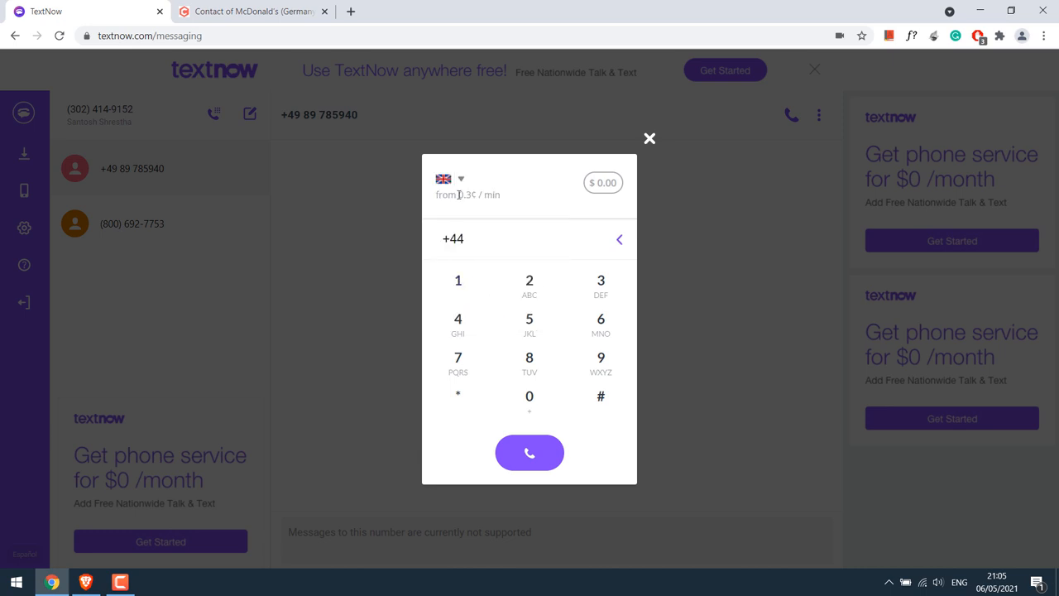
# Step: Search all countries for 'braz', then close the dialer
pyautogui.click(448, 179)
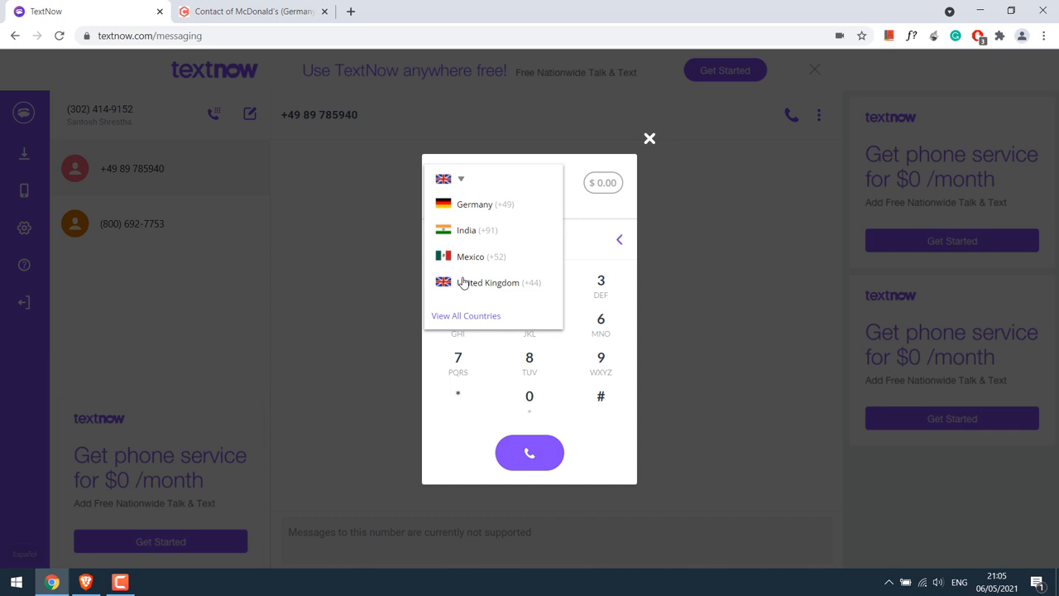
pyautogui.click(465, 316)
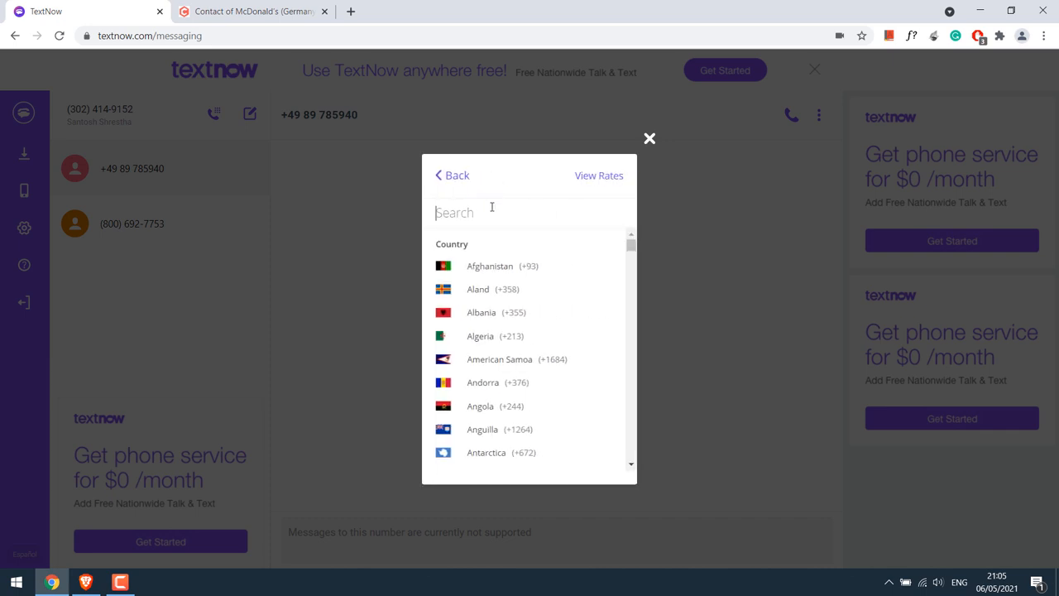
pyautogui.write('braz')
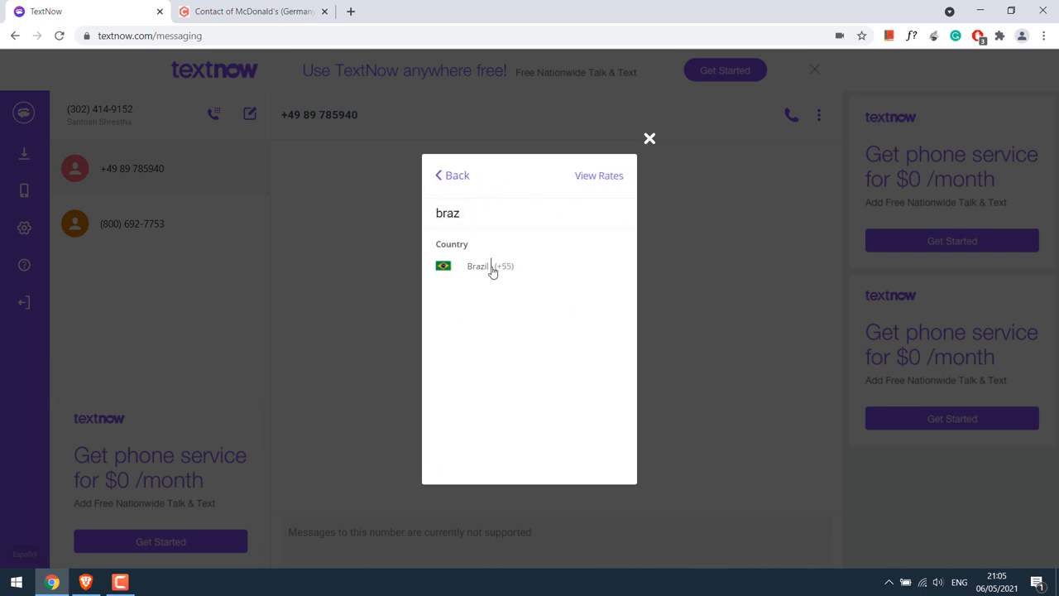
pyautogui.click(650, 138)
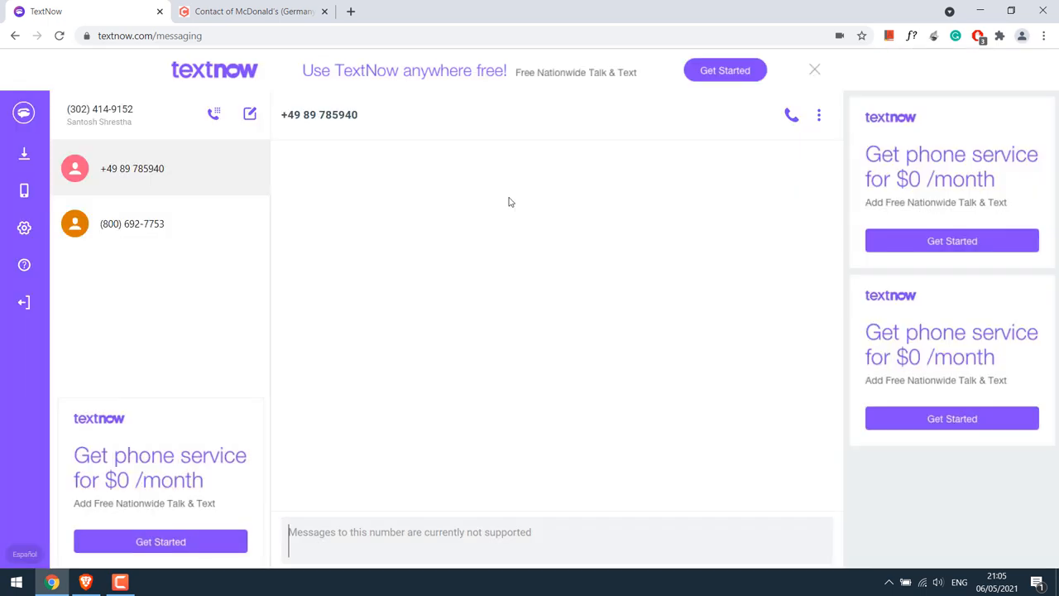
pyautogui.moveTo(239, 224)
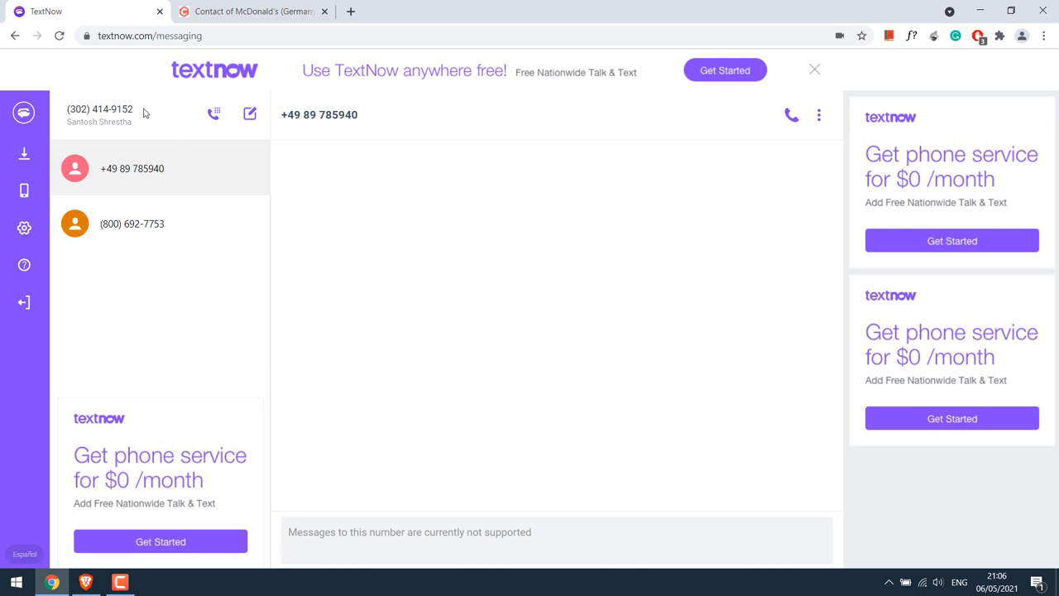
pyautogui.doubleClick(103, 108)
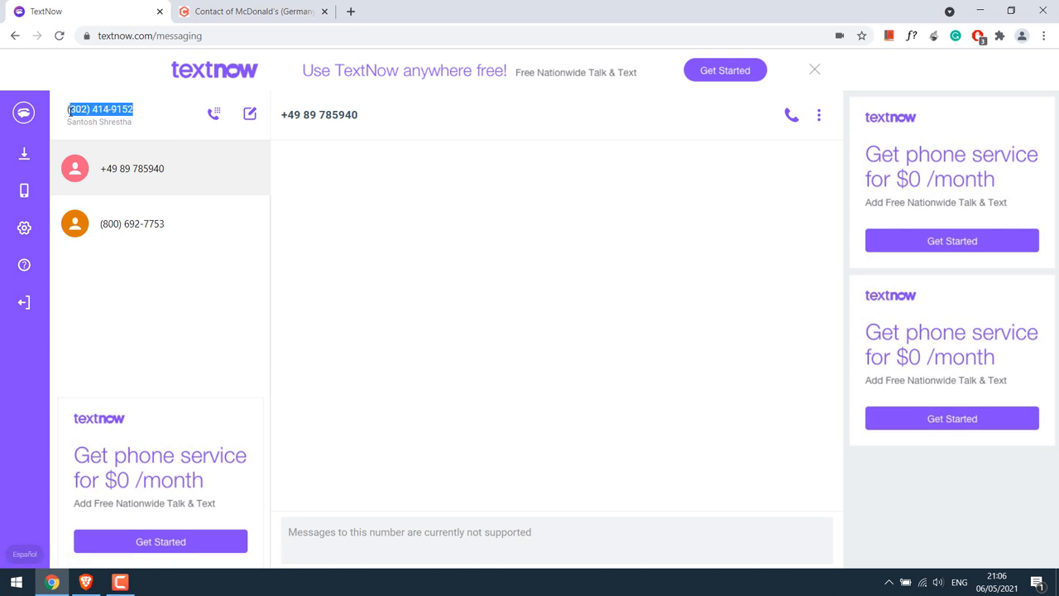